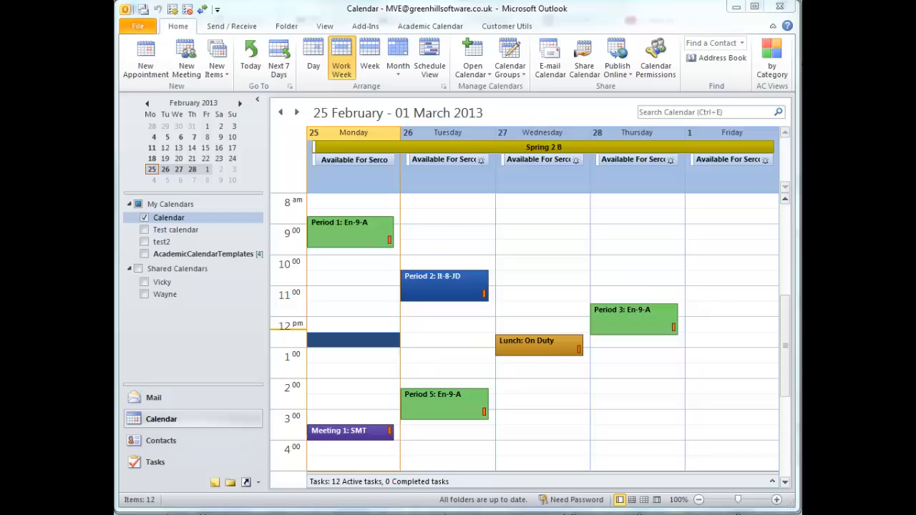
{"action": "mouse_move", "coordinate": [328, 264]}
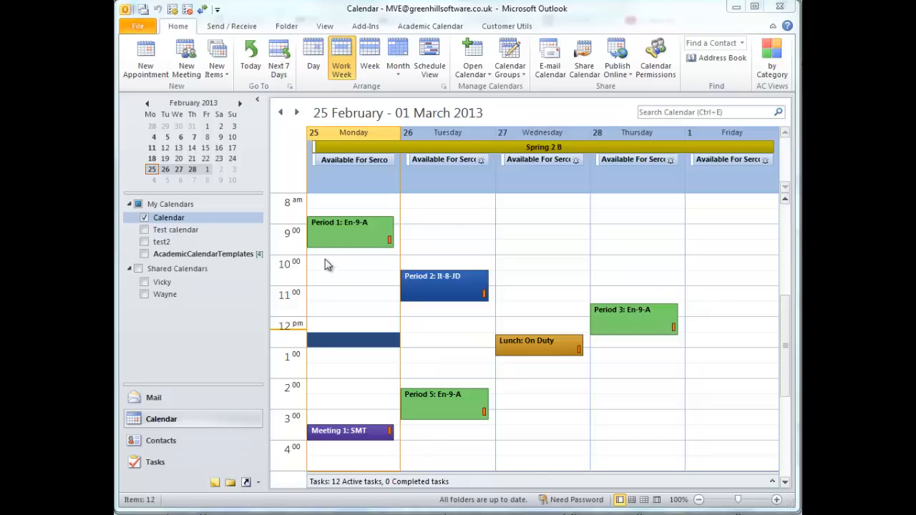
View the lesson plan table inside the Monday Period 1: En-9-A appointment, then return to the calendar
{"action": "double_click", "coordinate": [351, 232]}
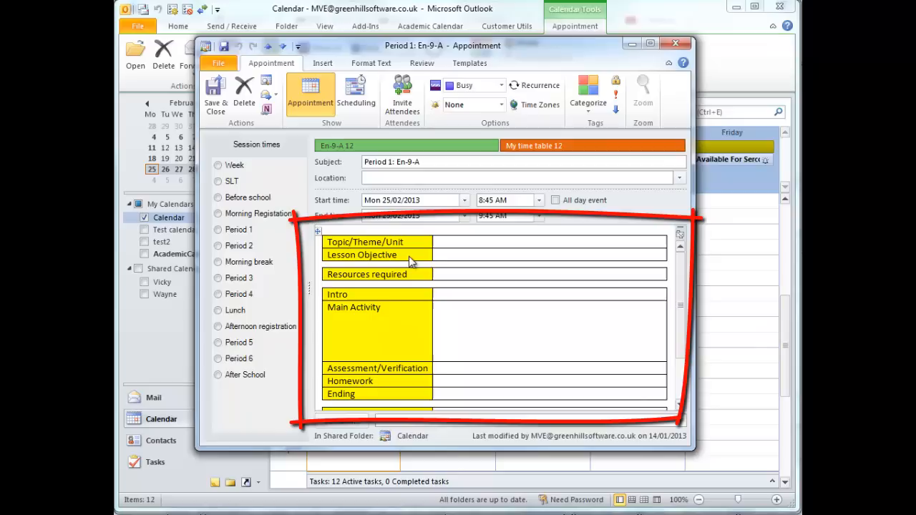
{"action": "left_click", "coordinate": [501, 178]}
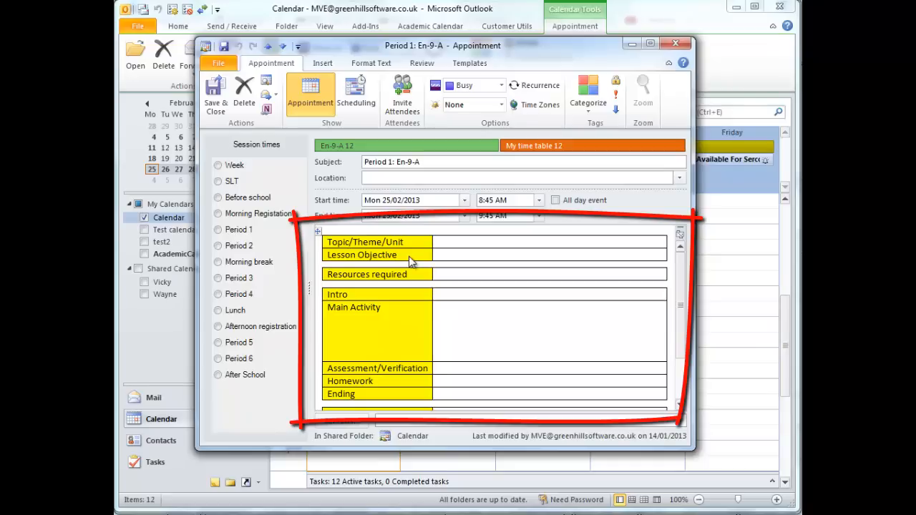
{"action": "left_click", "coordinate": [523, 178]}
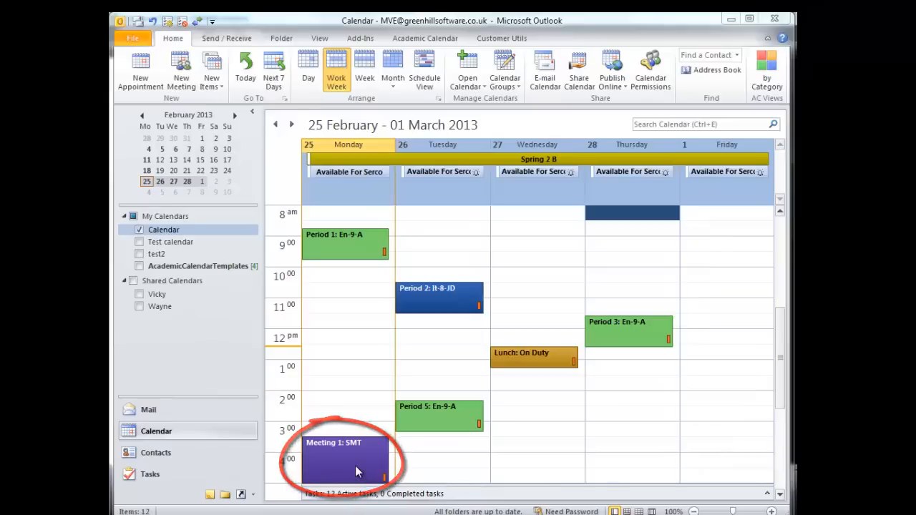
Review the Meeting 1: SMT agenda, then begin a Period 5 appointment at 1:30 PM Monday 25/02/2013
{"action": "double_click", "coordinate": [343, 458]}
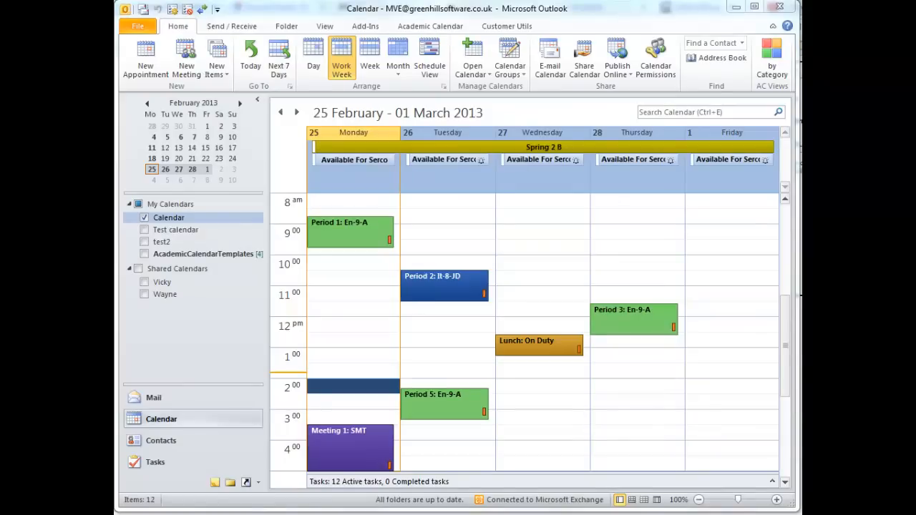
{"action": "mouse_move", "coordinate": [156, 156]}
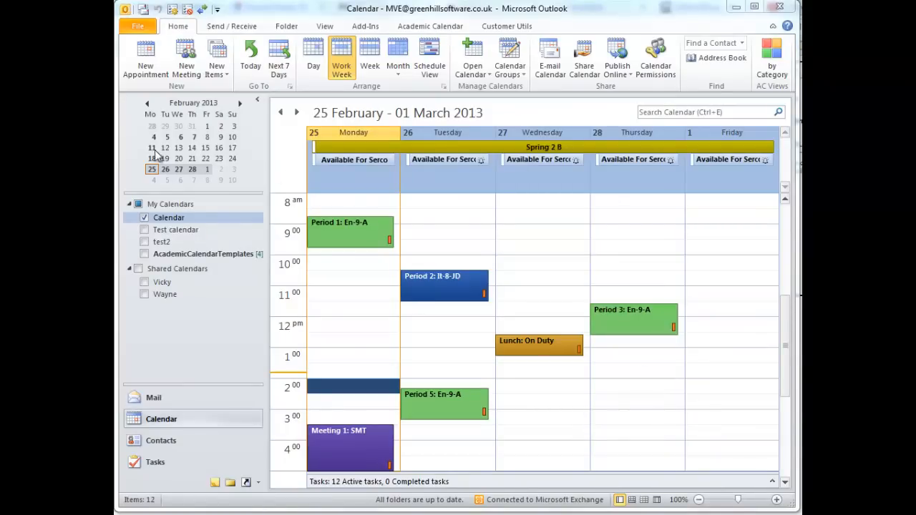
{"action": "double_click", "coordinate": [443, 404]}
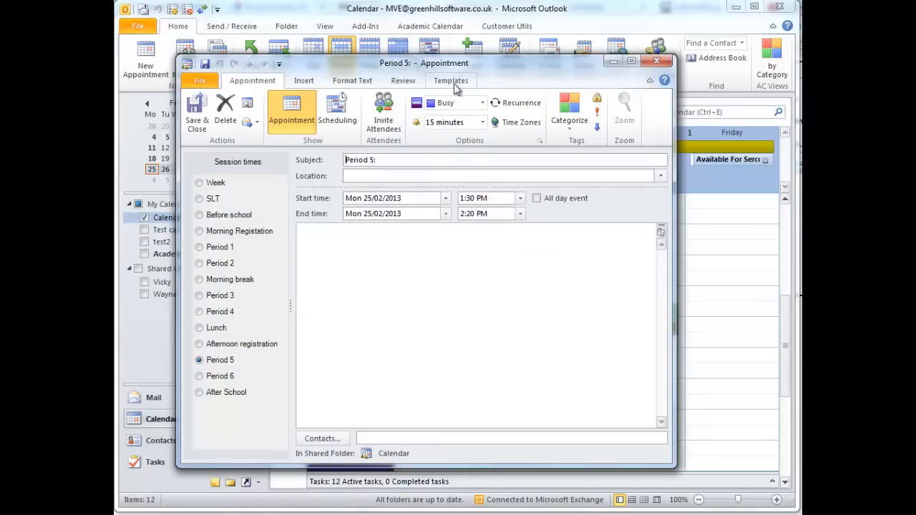
{"action": "left_click", "coordinate": [451, 80]}
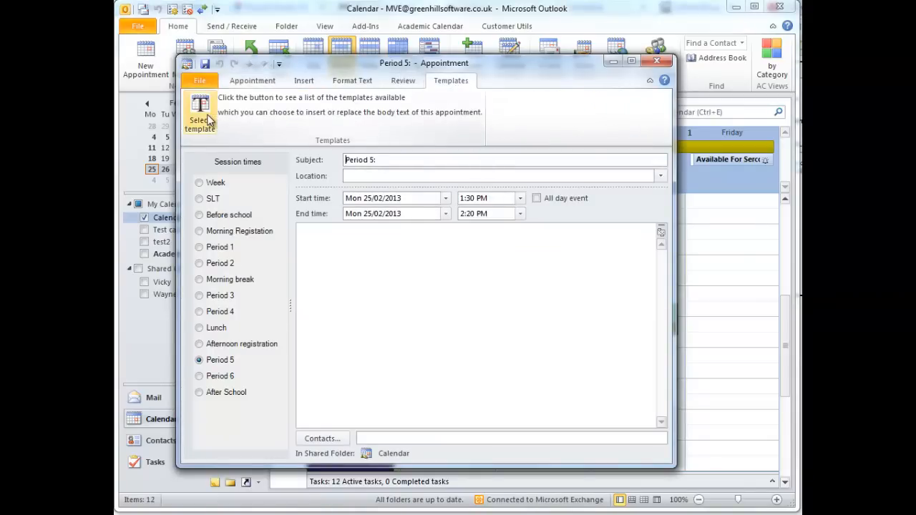
Insert the Simple Meeting Agenda template into the Period 5 body and return to the week calendar
{"action": "left_click", "coordinate": [201, 115]}
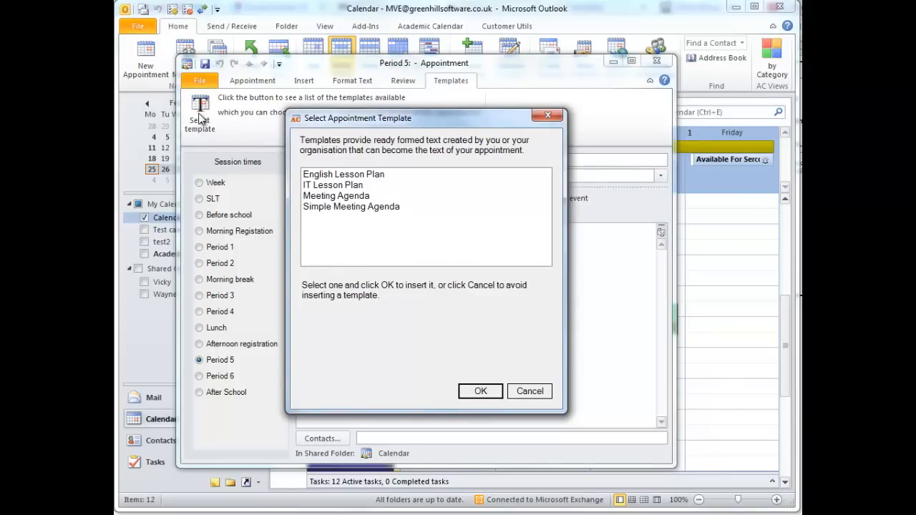
{"action": "mouse_move", "coordinate": [338, 181]}
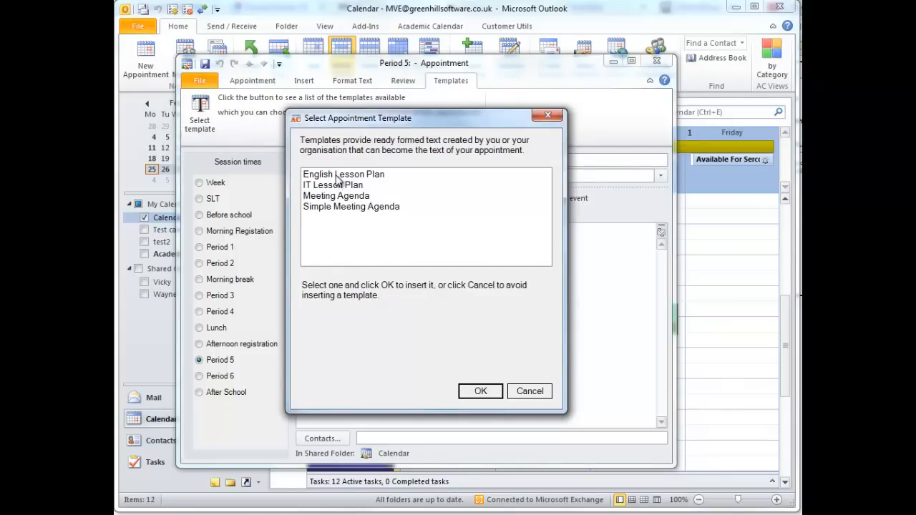
{"action": "mouse_move", "coordinate": [338, 209]}
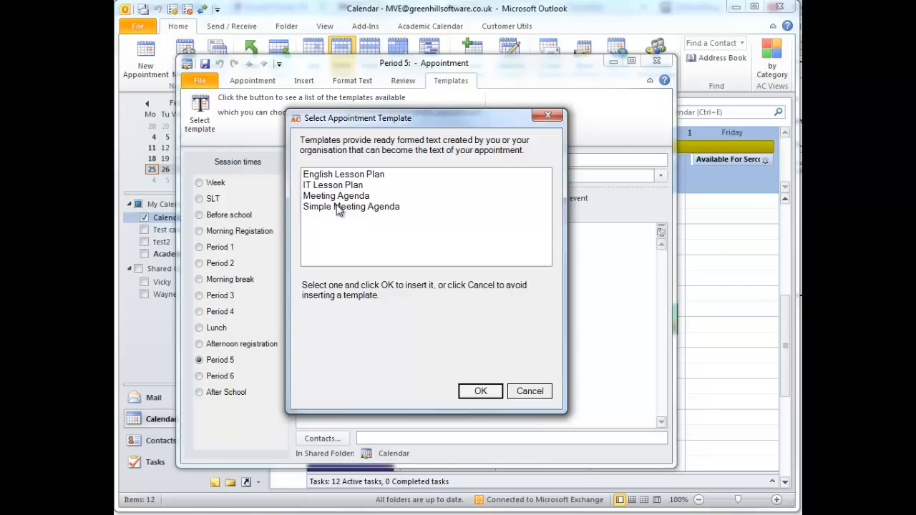
{"action": "left_click", "coordinate": [351, 206]}
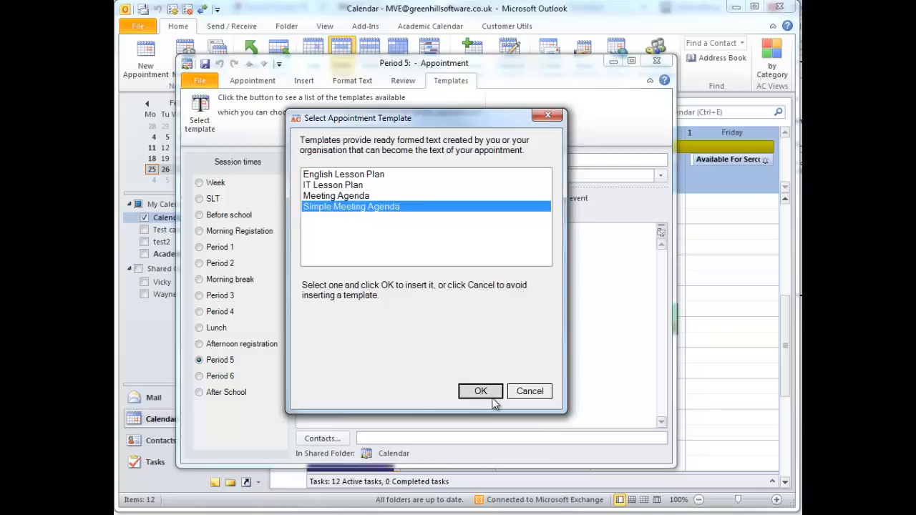
{"action": "left_click", "coordinate": [480, 391]}
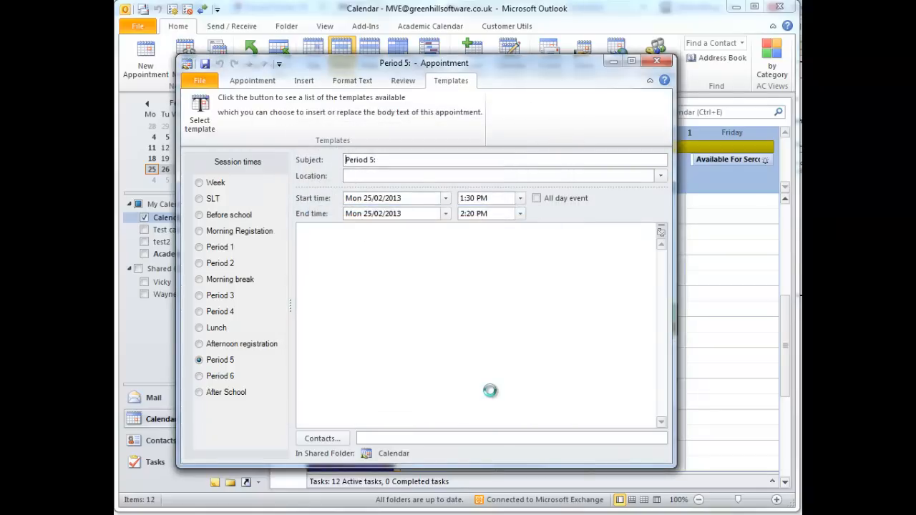
{"action": "left_click", "coordinate": [201, 114]}
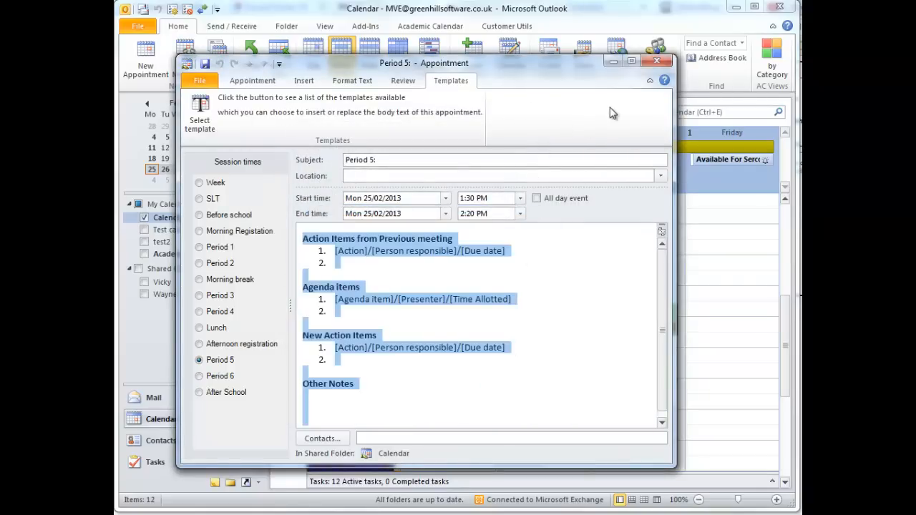
{"action": "left_click", "coordinate": [656, 60]}
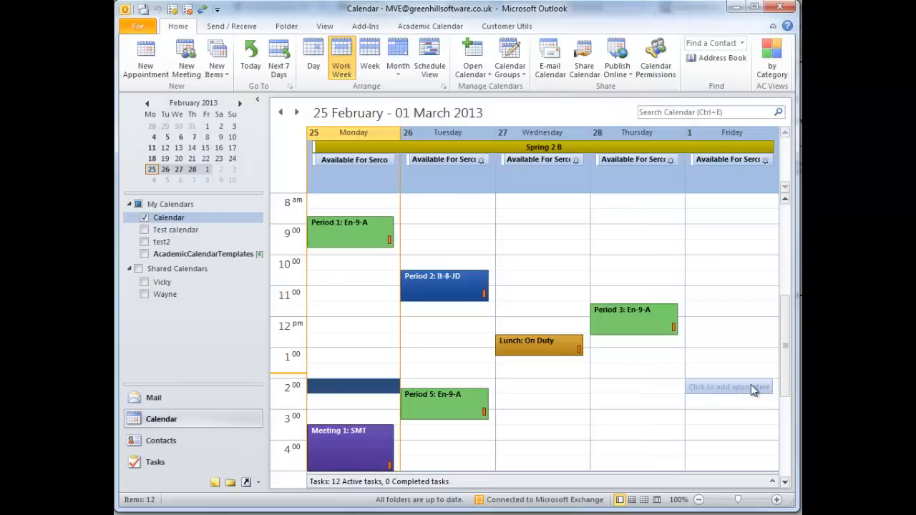